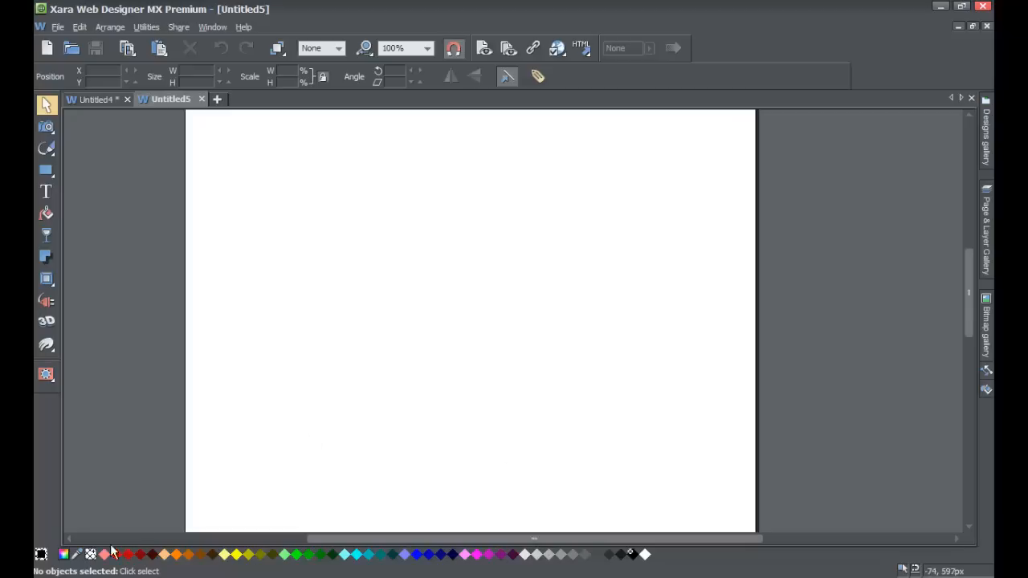
pyautogui.moveTo(148, 477)
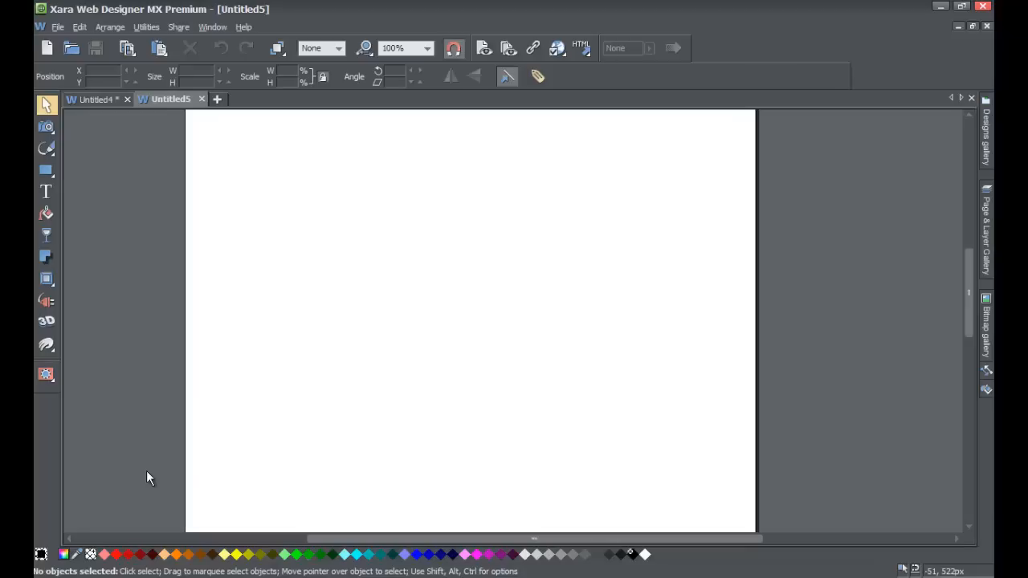
pyautogui.moveTo(84, 572)
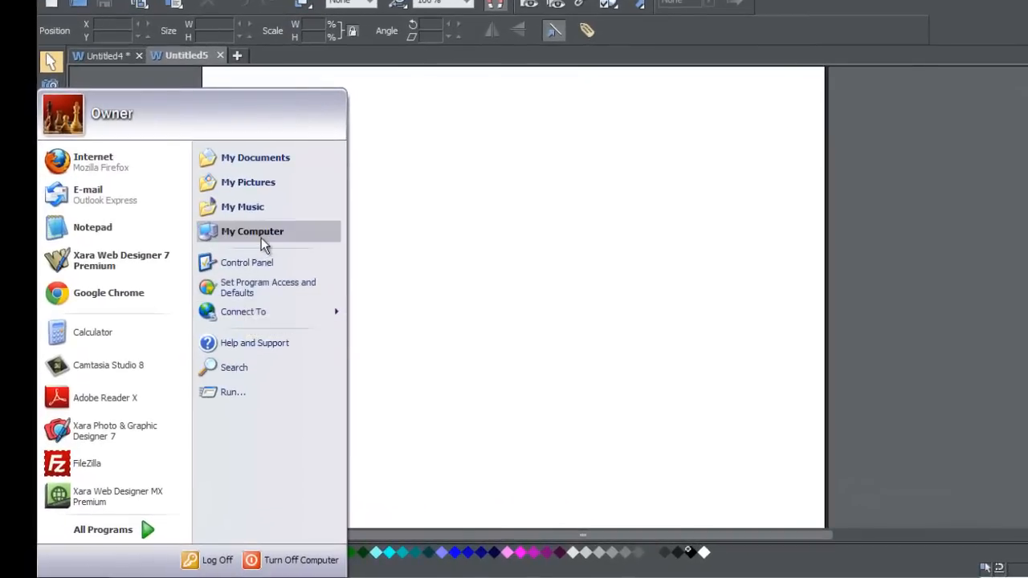
pyautogui.moveTo(256, 158)
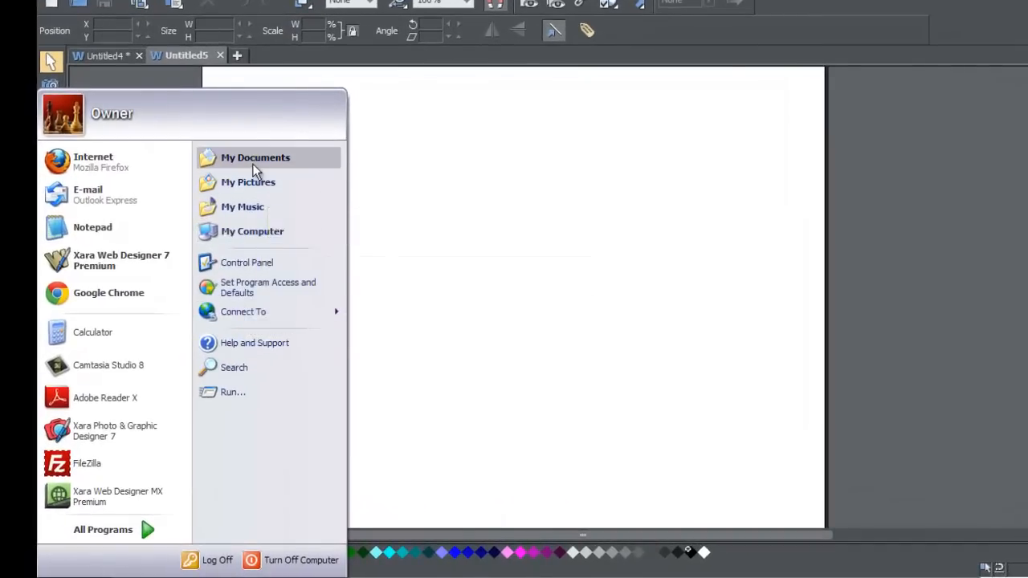
# Navigate from My Documents into My Music and then the Sample Music folder.
pyautogui.click(255, 158)
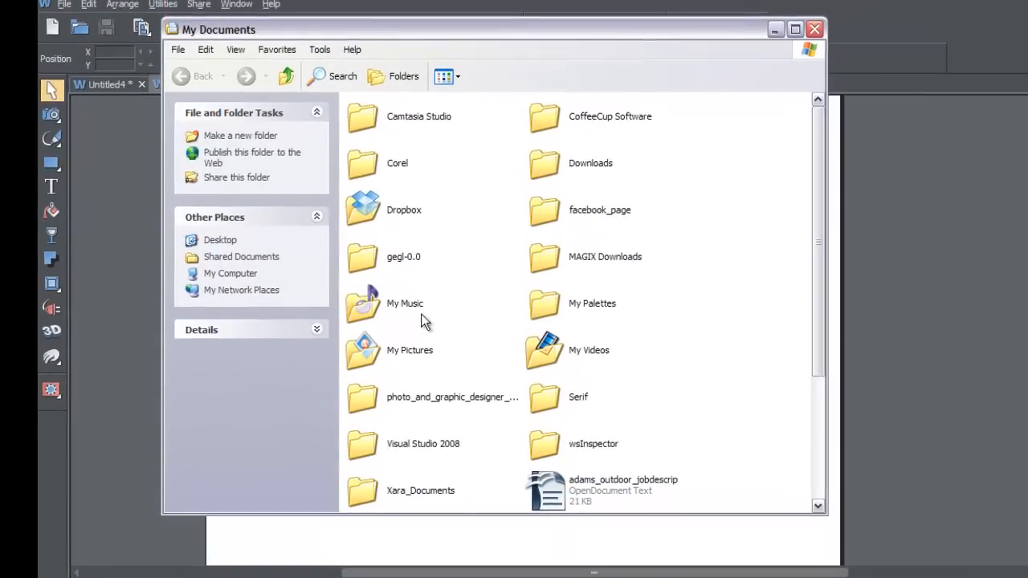
pyautogui.doubleClick(404, 302)
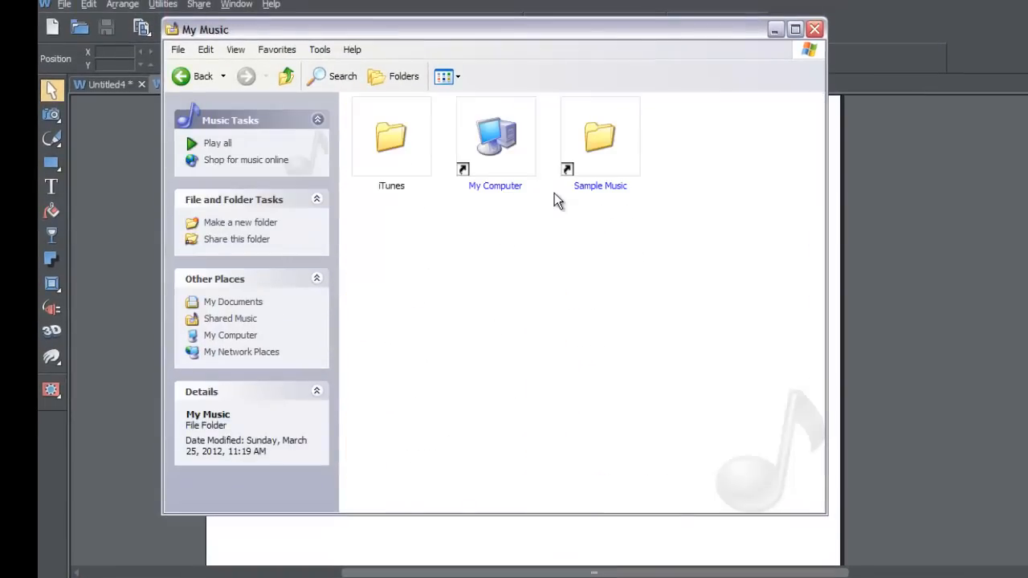
pyautogui.moveTo(601, 141)
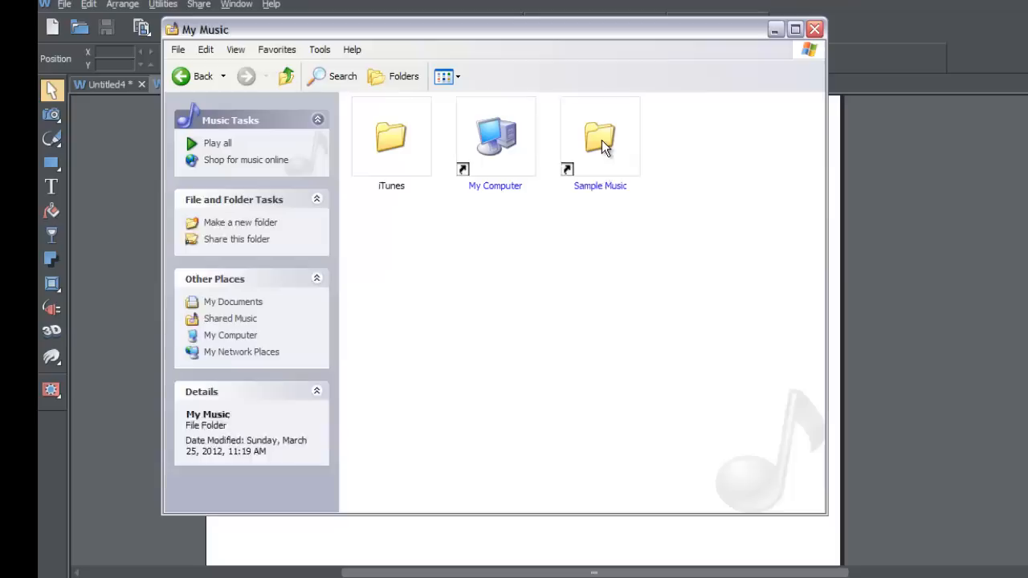
pyautogui.doubleClick(600, 137)
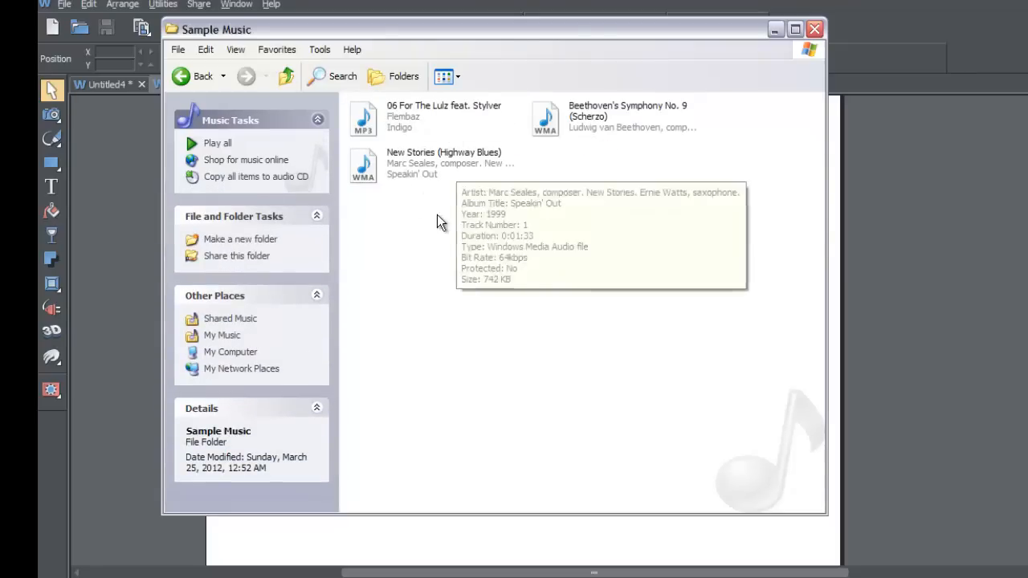
pyautogui.moveTo(456, 201)
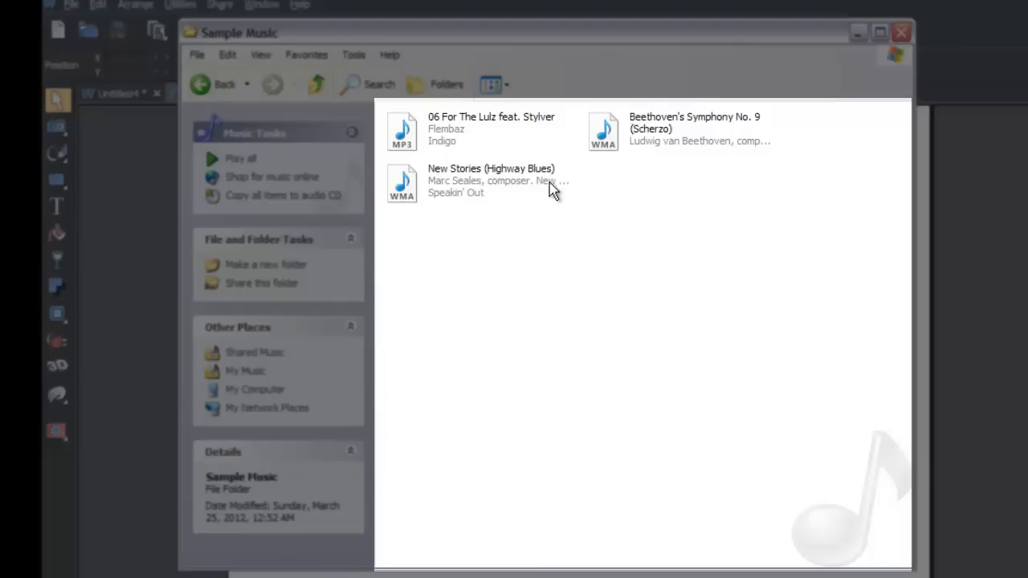
pyautogui.moveTo(539, 193)
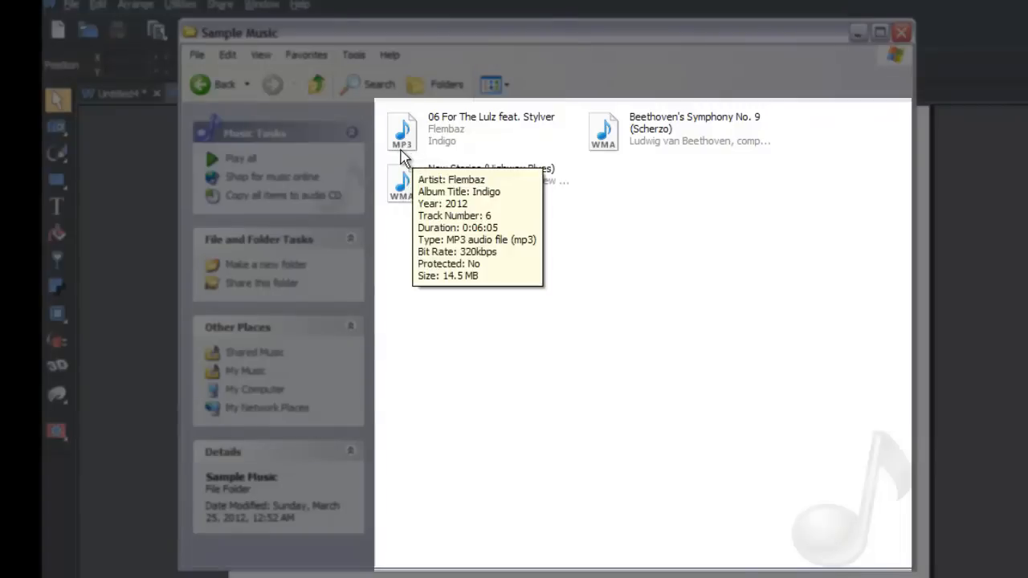
pyautogui.moveTo(425, 158)
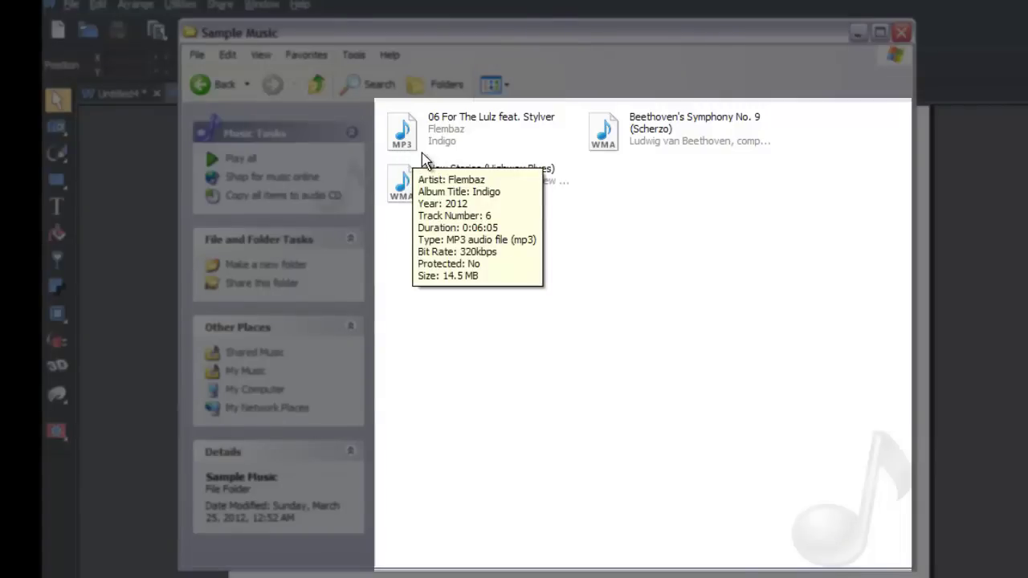
pyautogui.moveTo(501, 196)
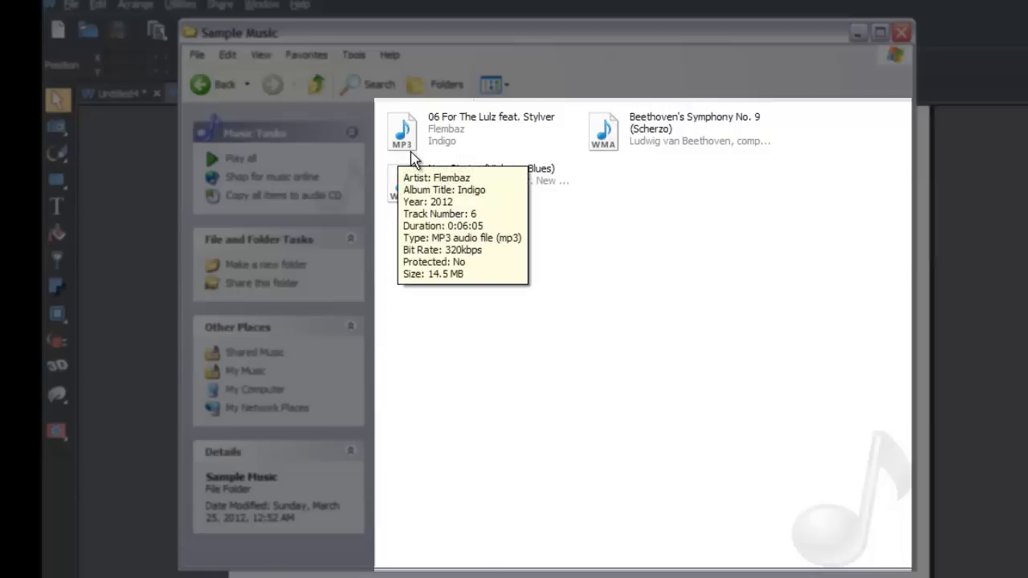
pyautogui.moveTo(411, 148)
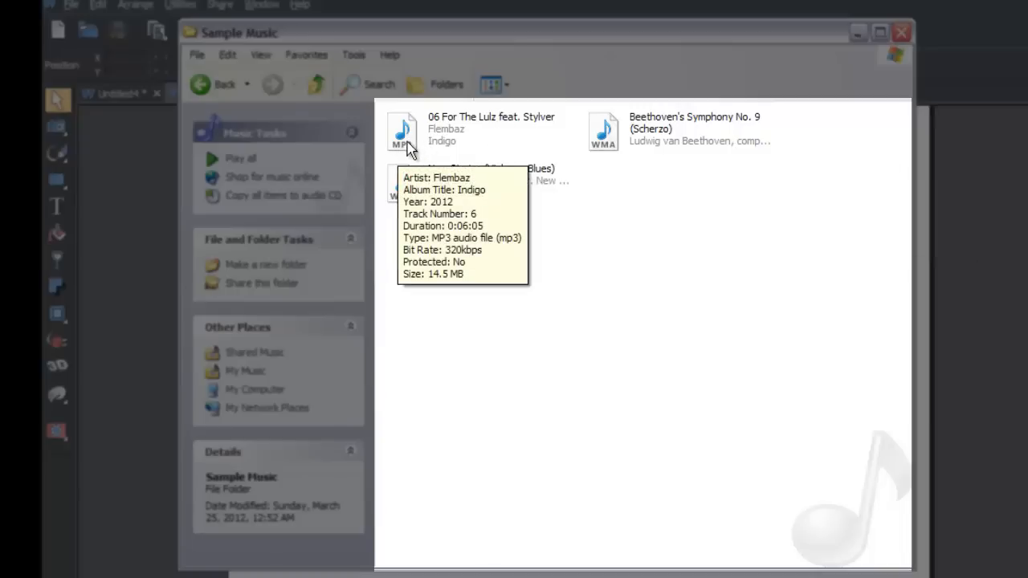
pyautogui.moveTo(432, 154)
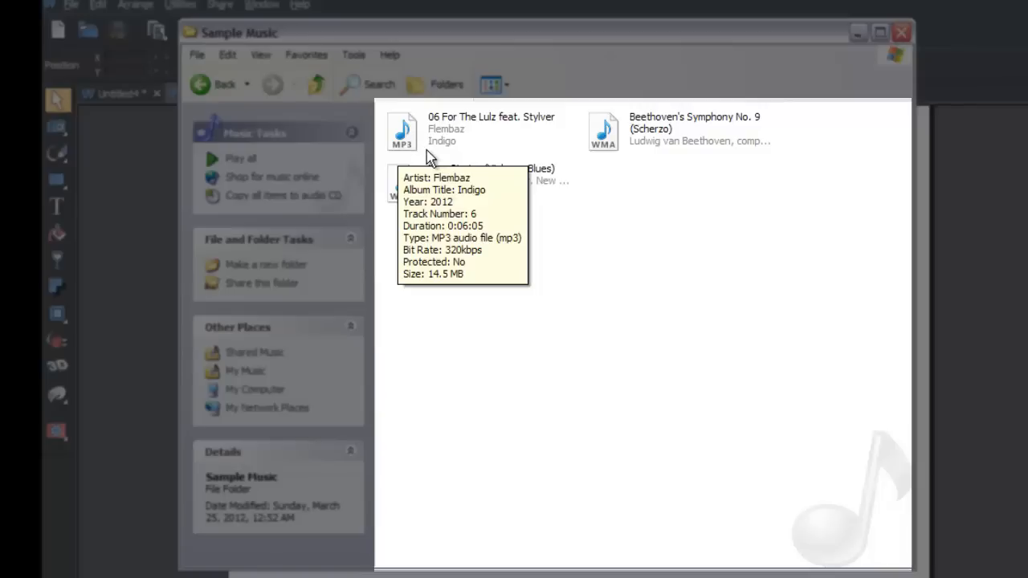
pyautogui.moveTo(557, 55)
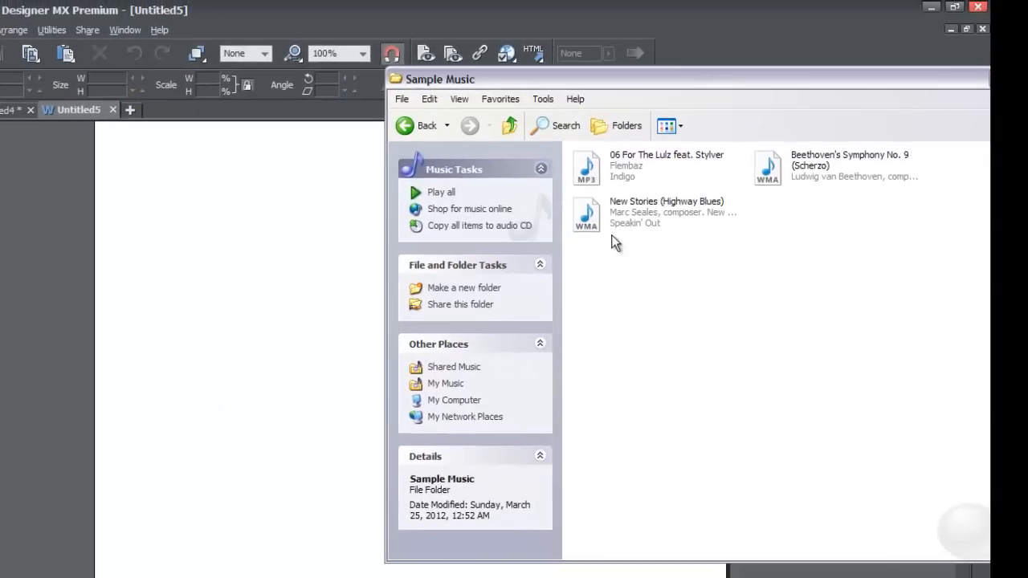
pyautogui.moveTo(603, 241)
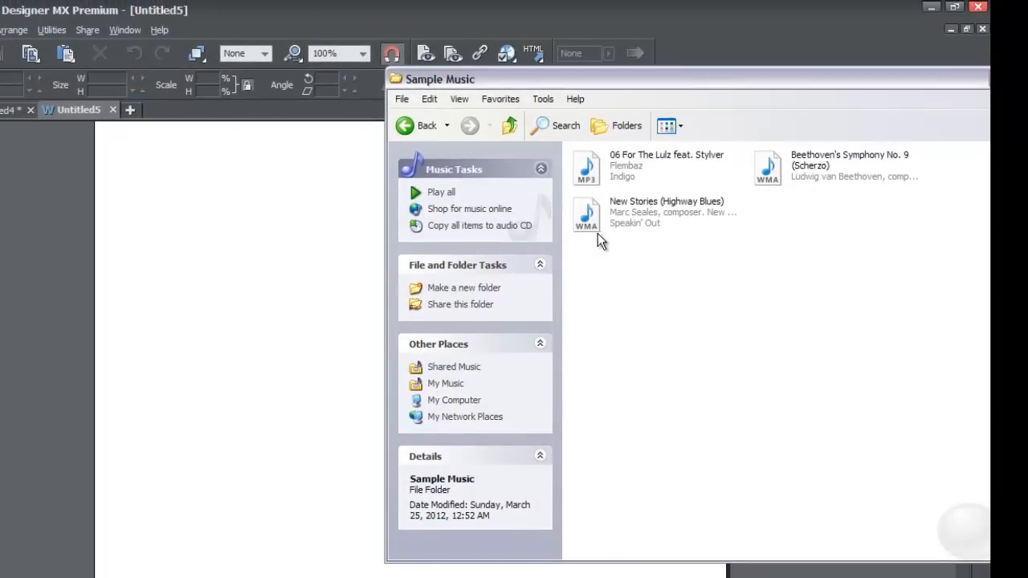
pyautogui.moveTo(587, 217)
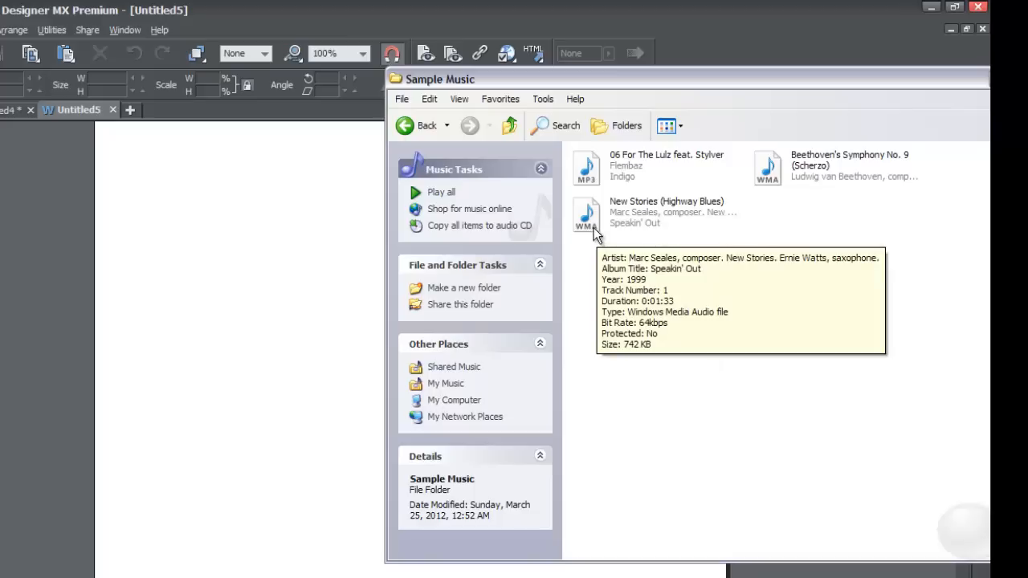
pyautogui.moveTo(591, 241)
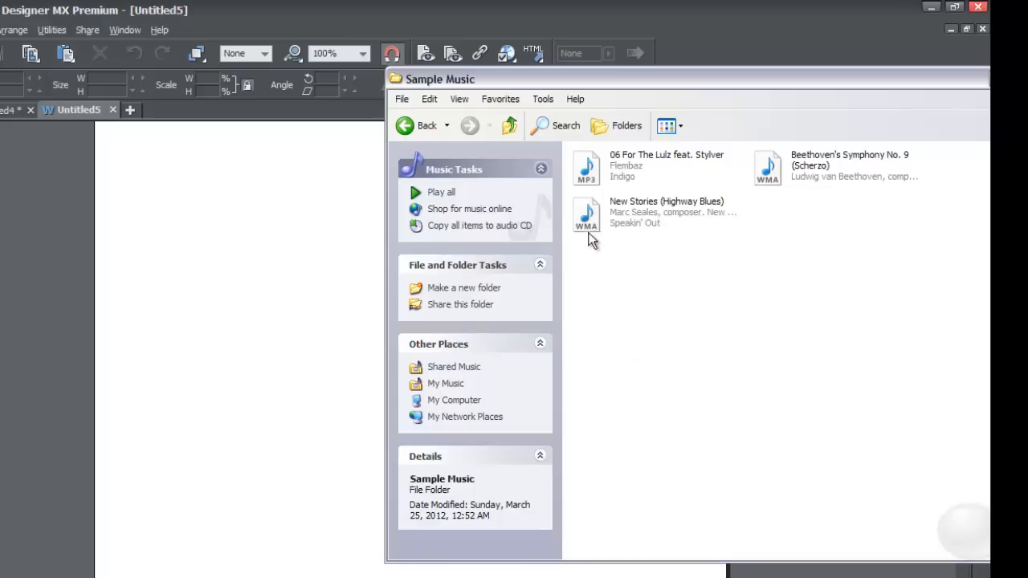
pyautogui.moveTo(588, 226)
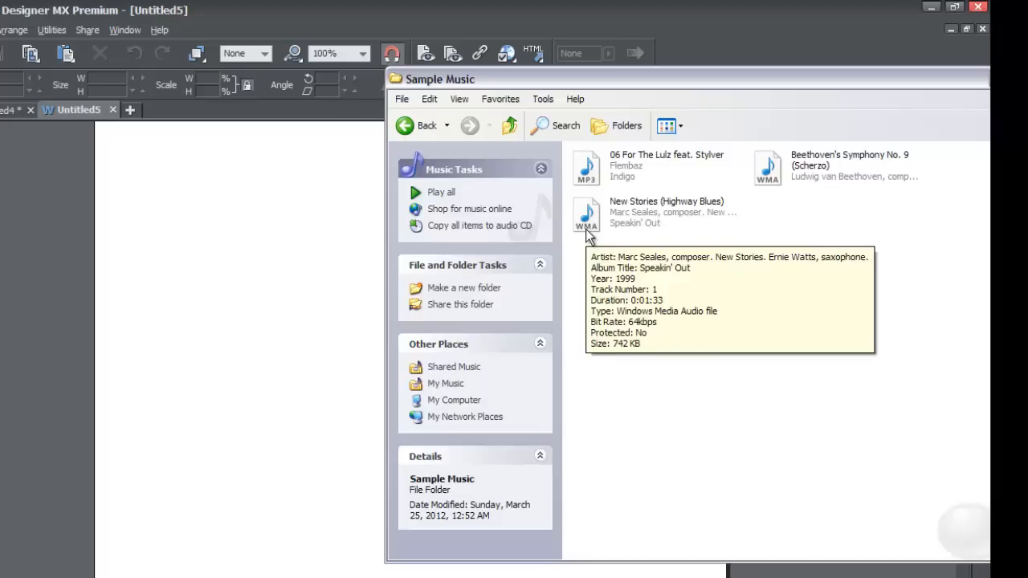
pyautogui.moveTo(603, 251)
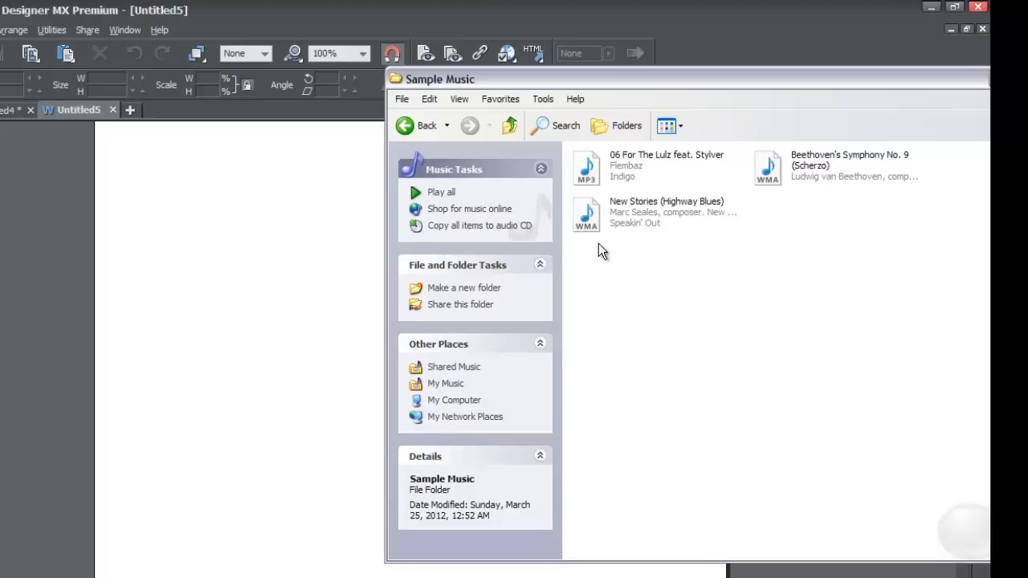
pyautogui.moveTo(586, 215)
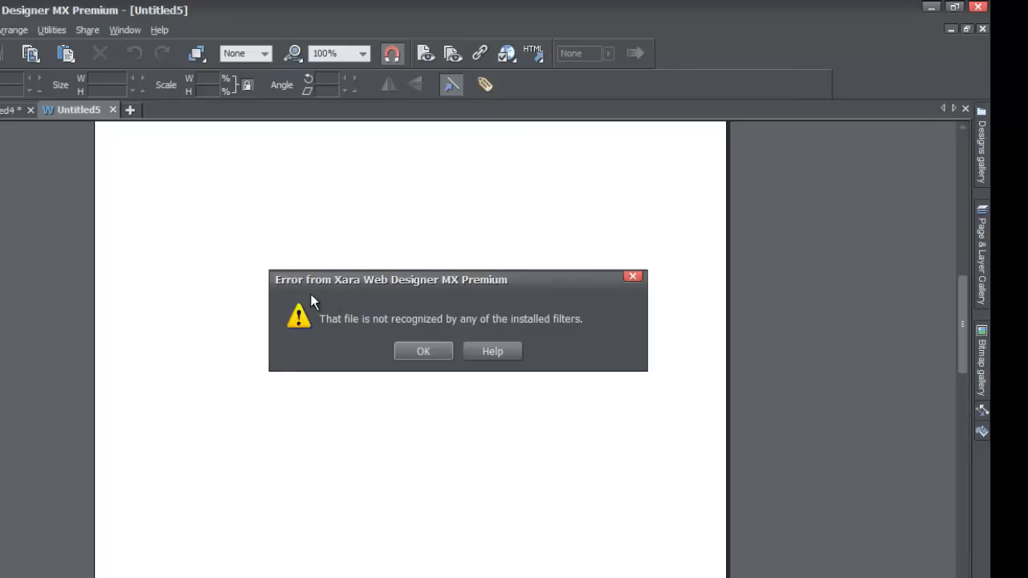
pyautogui.moveTo(482, 300)
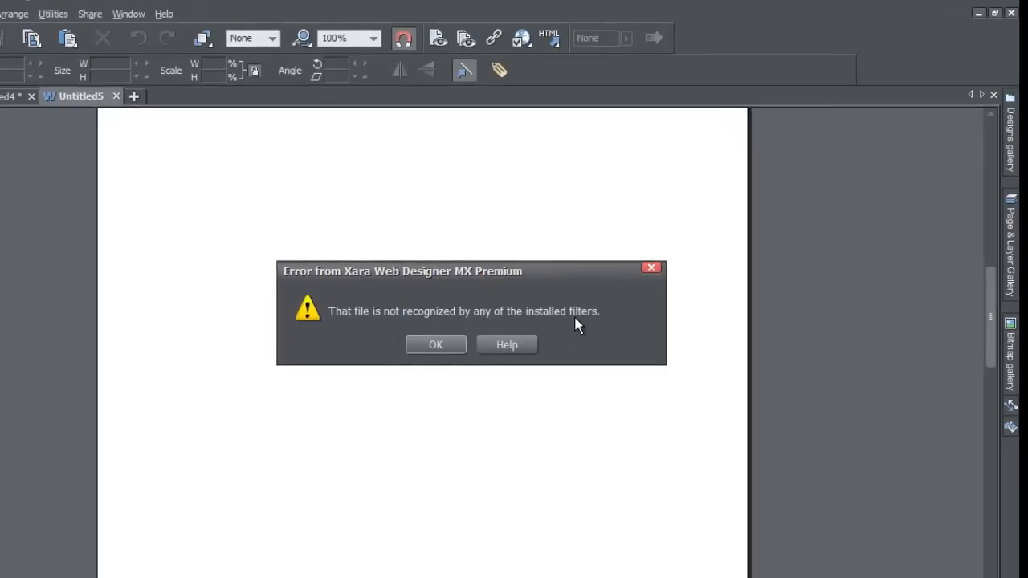
# Acknowledge the 'file not recognized by any installed filter' error with OK.
pyautogui.click(436, 344)
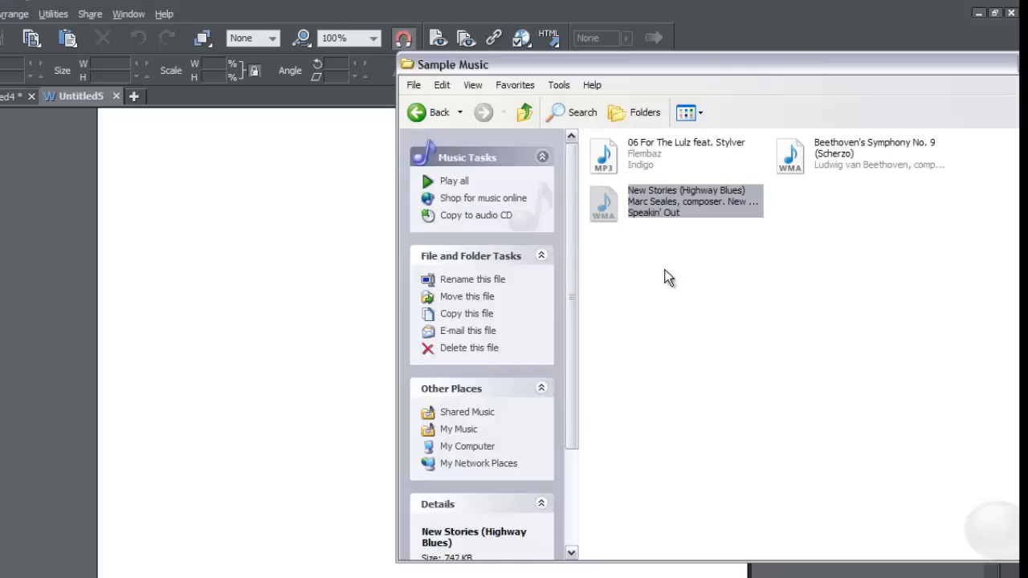
pyautogui.moveTo(633, 210)
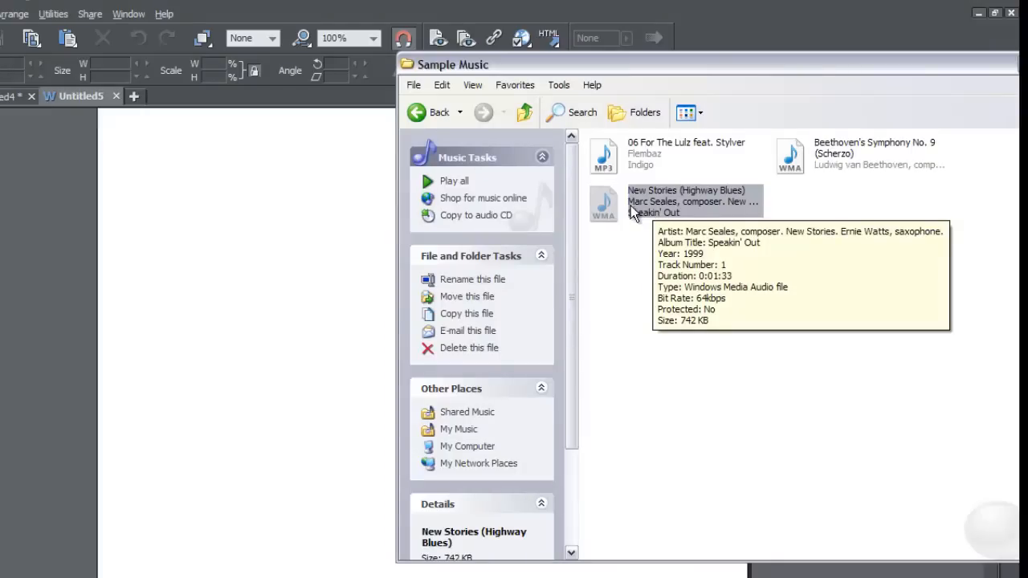
pyautogui.moveTo(690, 199)
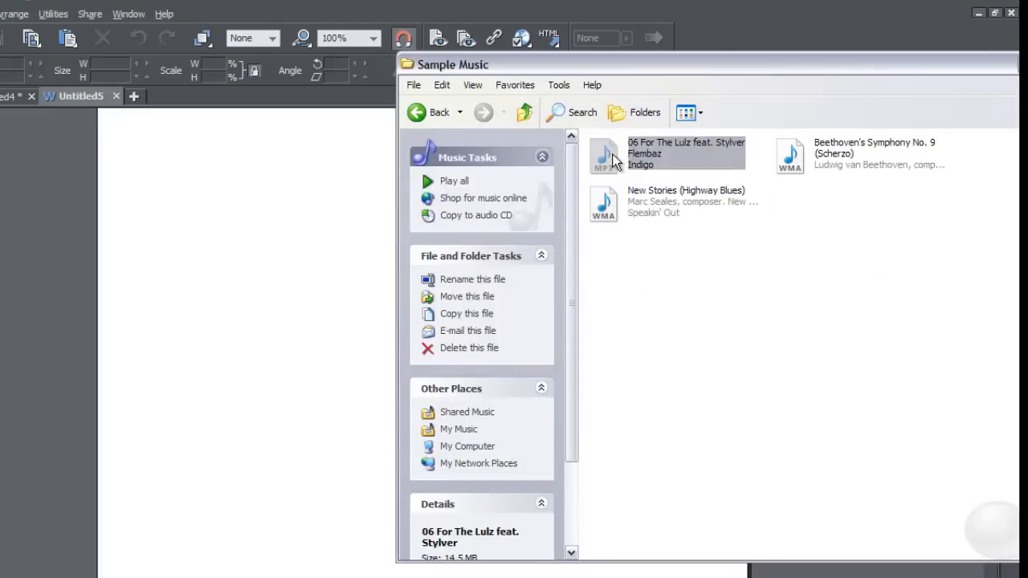
pyautogui.moveTo(613, 157)
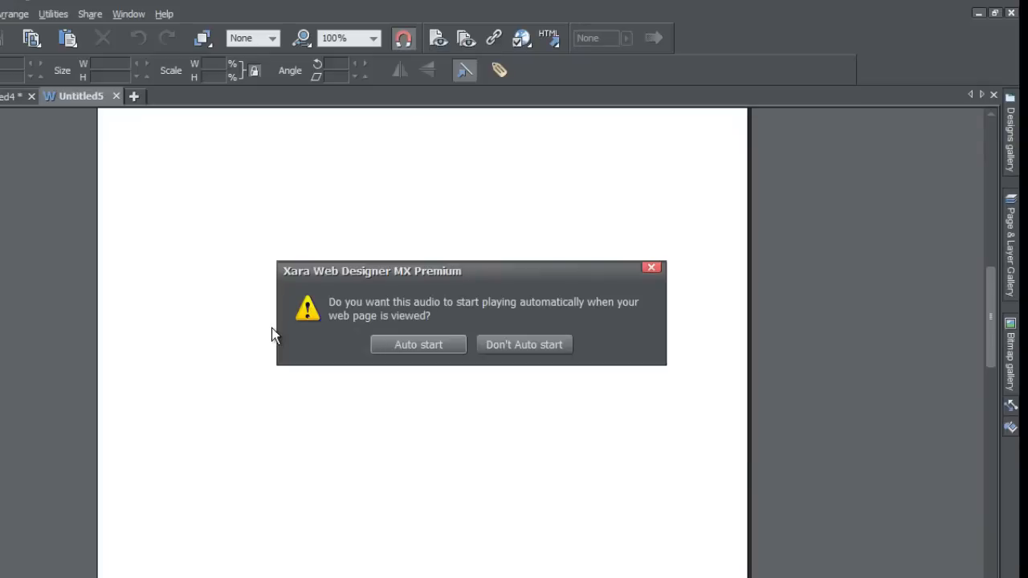
pyautogui.moveTo(324, 338)
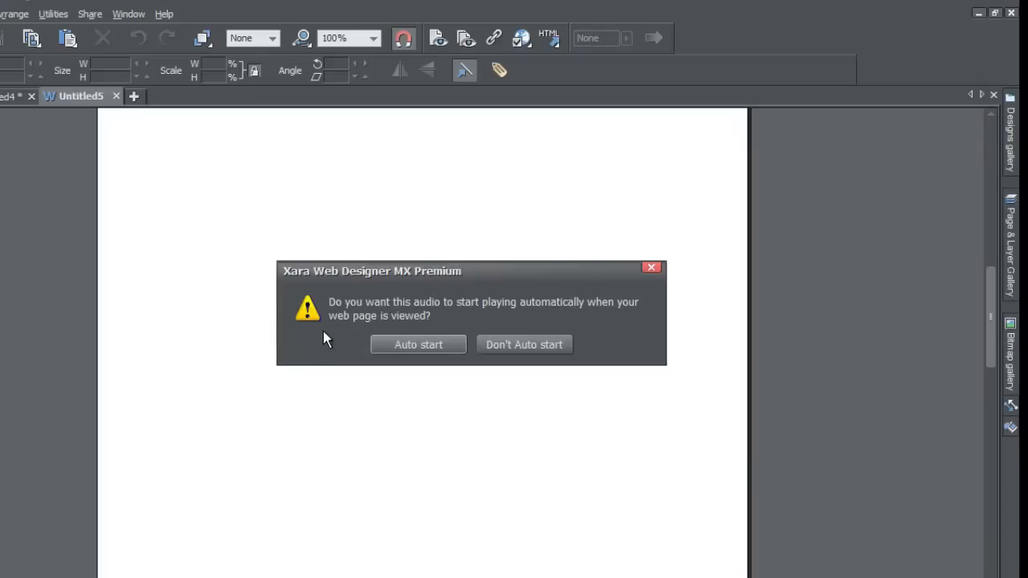
pyautogui.moveTo(506, 315)
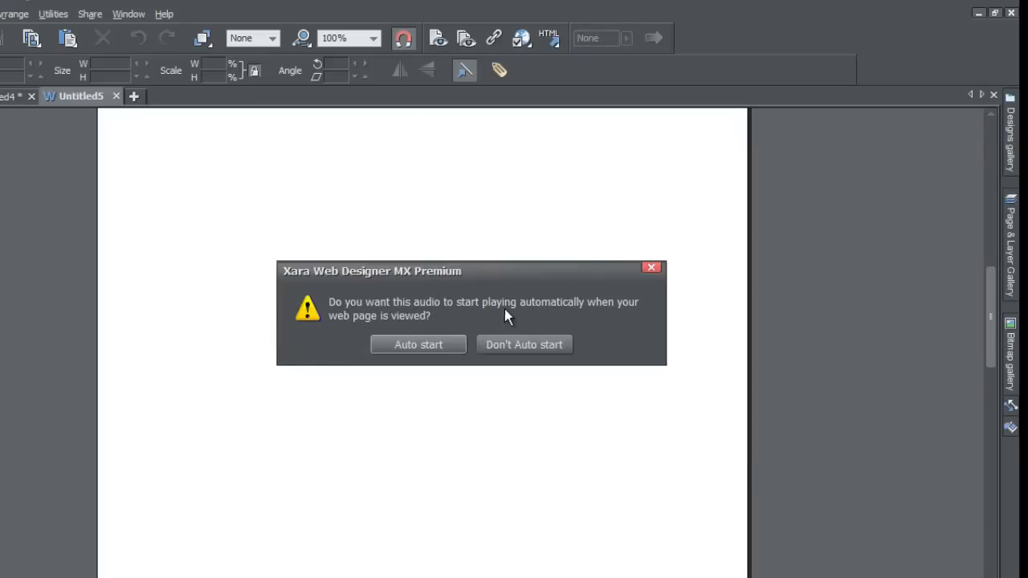
pyautogui.moveTo(623, 324)
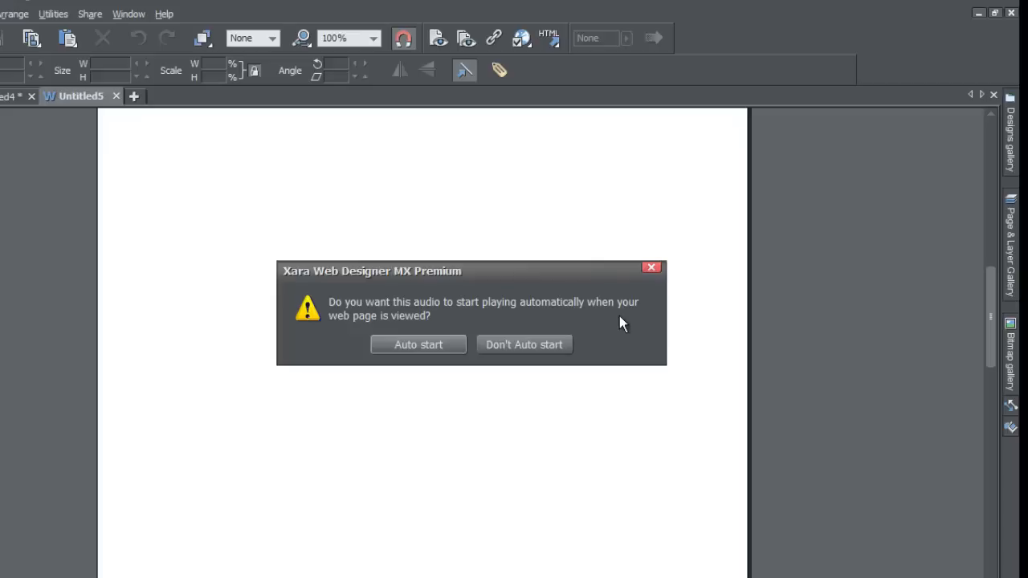
pyautogui.moveTo(437, 333)
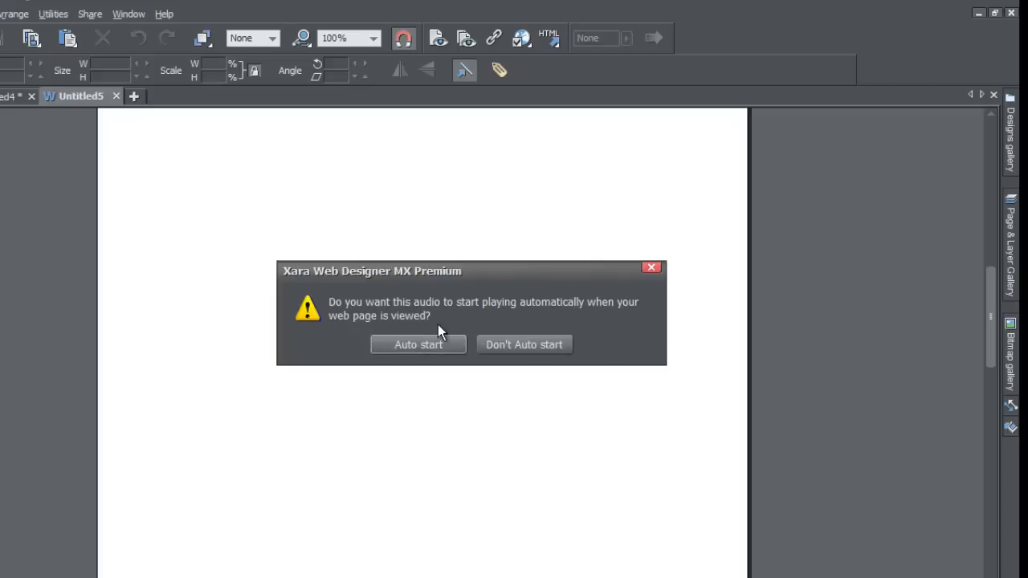
pyautogui.moveTo(430, 357)
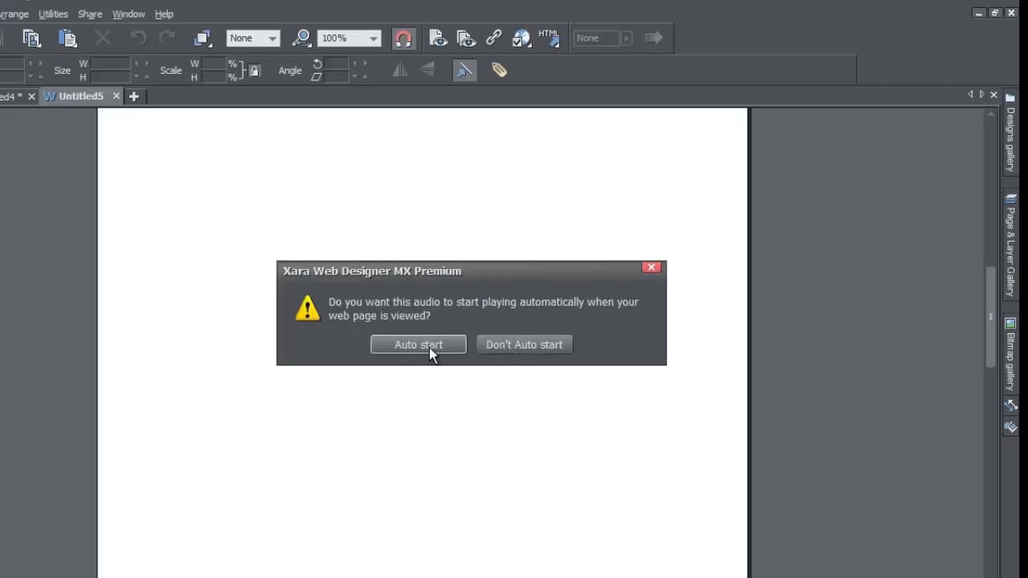
pyautogui.moveTo(459, 353)
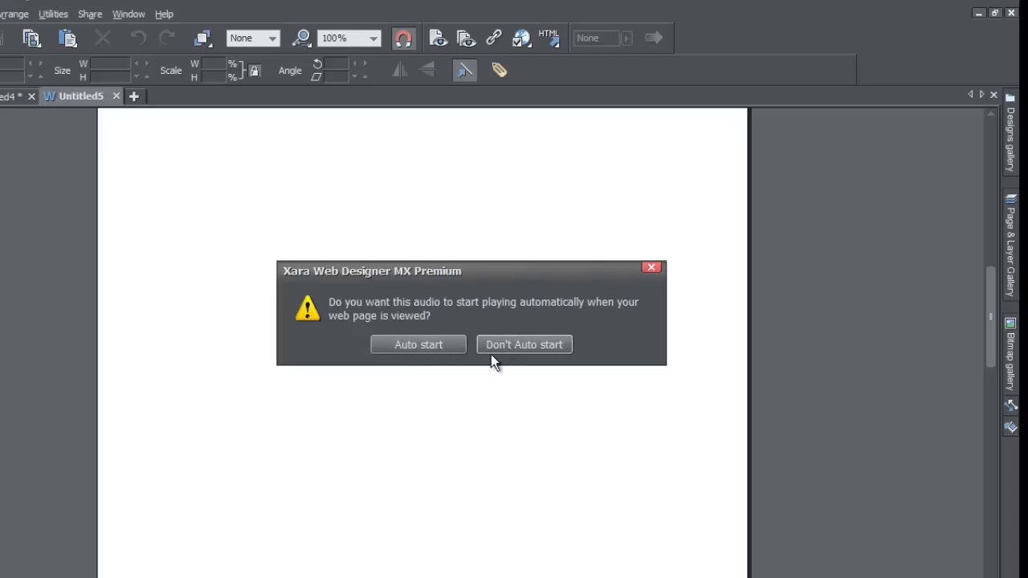
pyautogui.moveTo(545, 357)
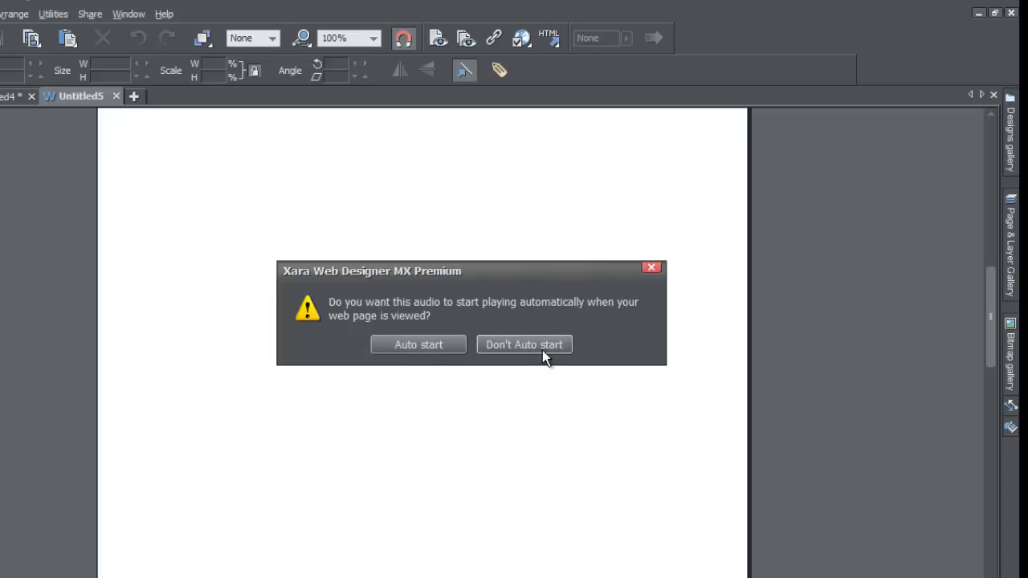
pyautogui.moveTo(505, 360)
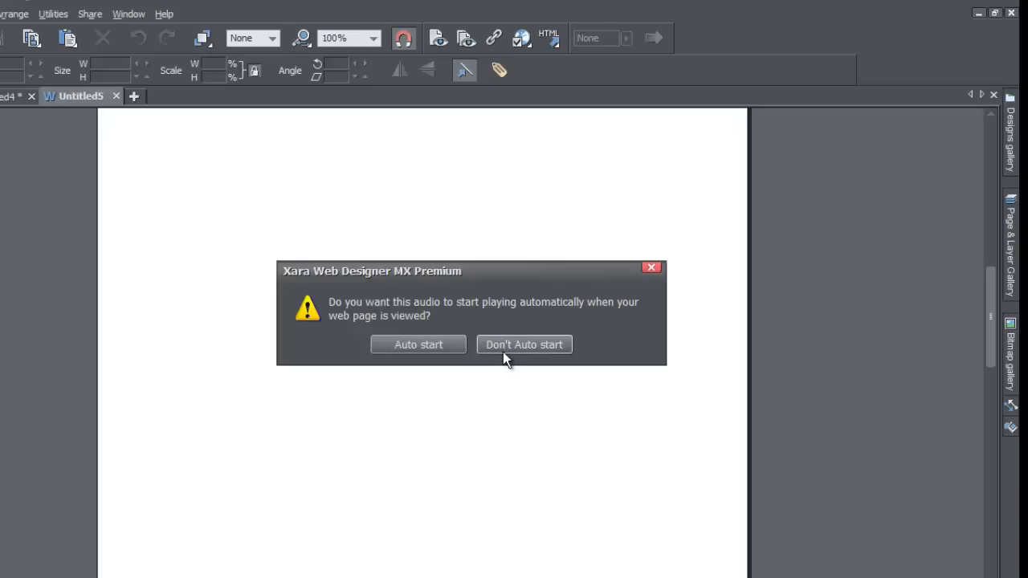
pyautogui.moveTo(539, 356)
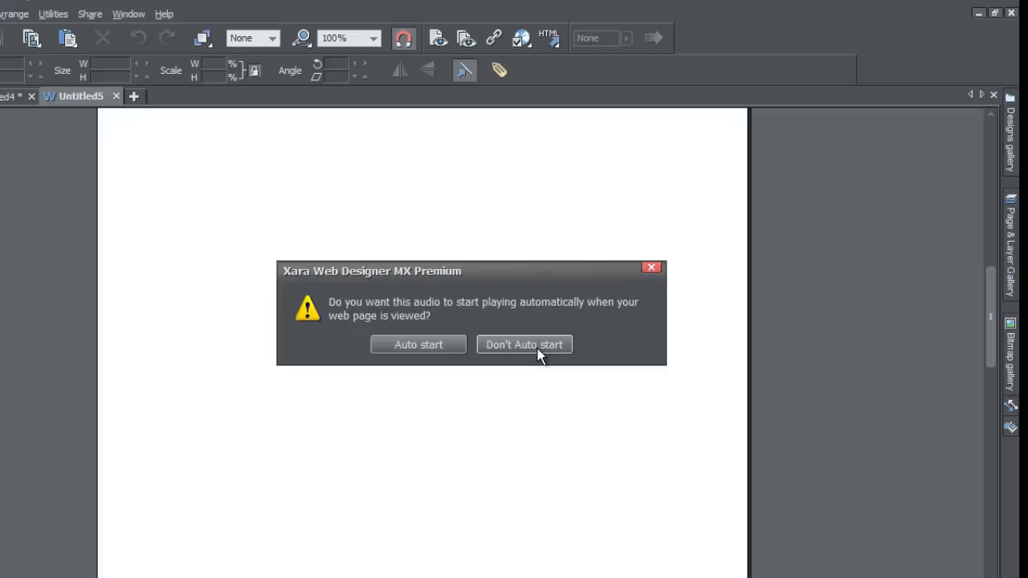
pyautogui.moveTo(497, 363)
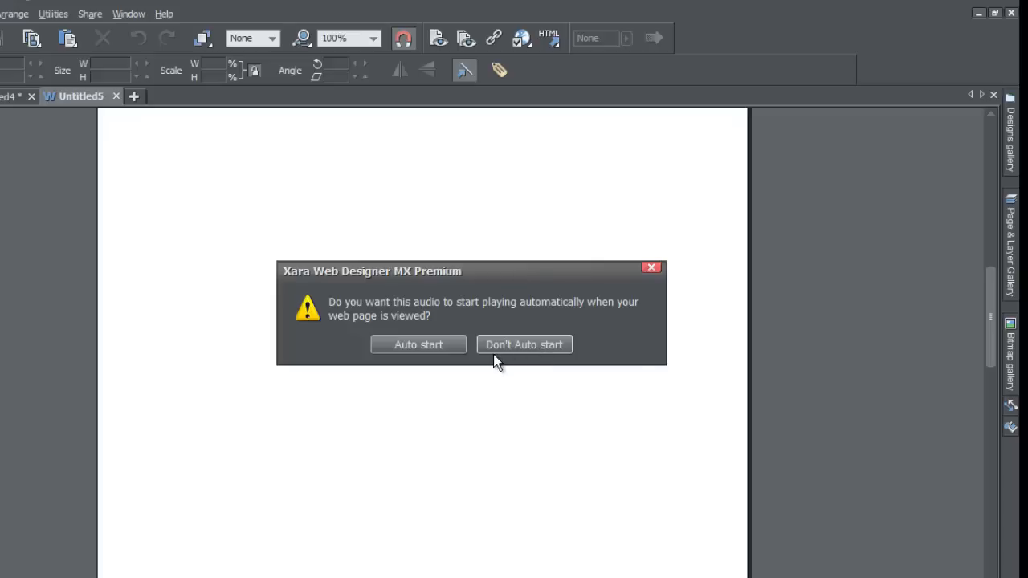
pyautogui.moveTo(523, 344)
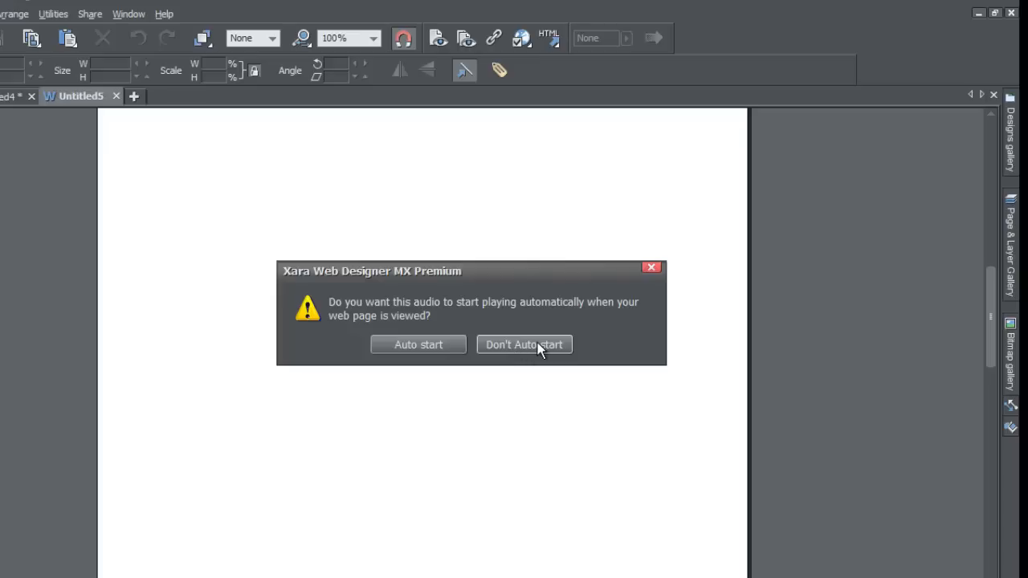
pyautogui.moveTo(418, 343)
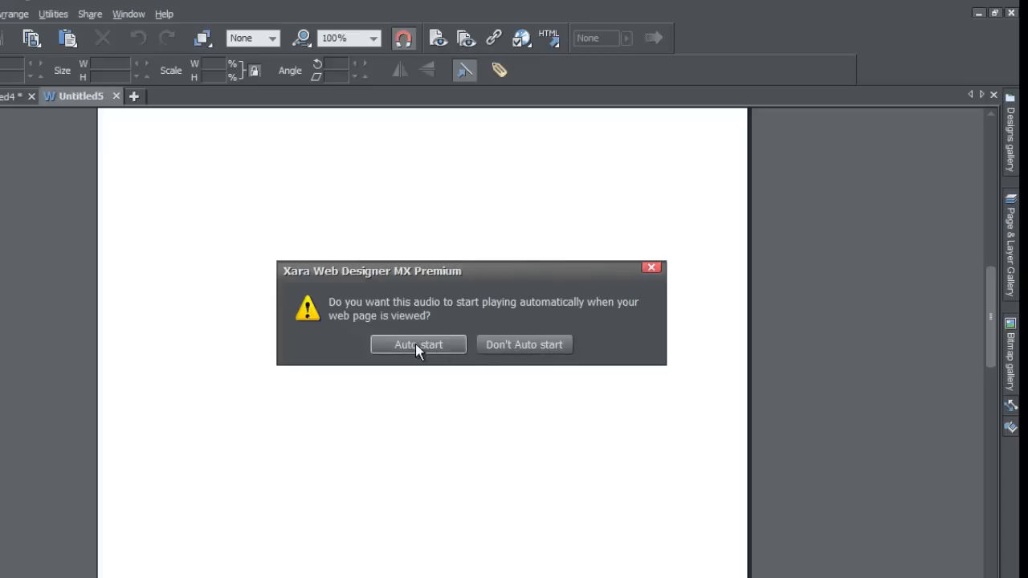
pyautogui.moveTo(523, 352)
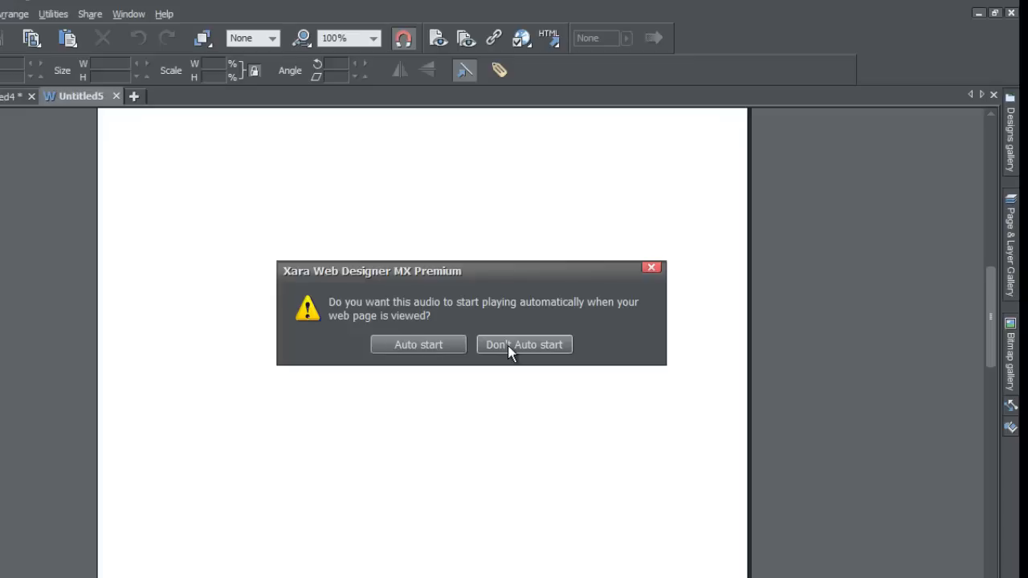
# Answer the prompt with 'Don't Auto start' so the MP3 player is added silently.
pyautogui.click(523, 344)
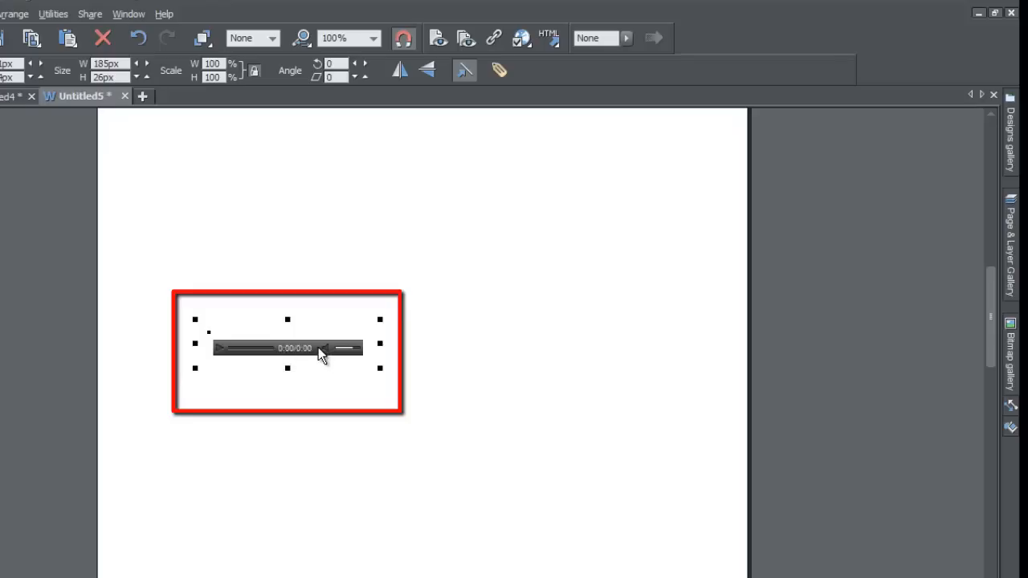
pyautogui.moveTo(225, 359)
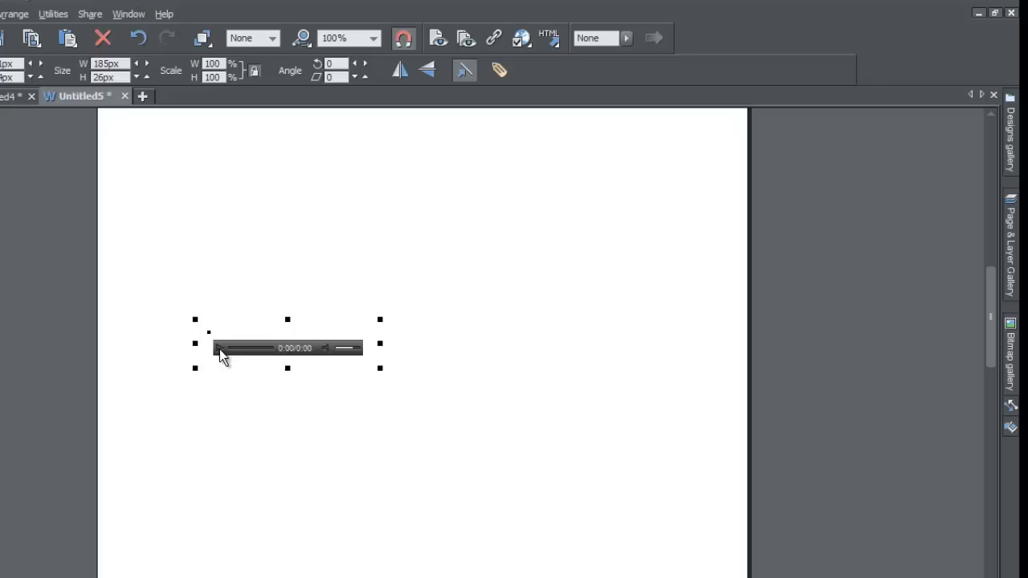
pyautogui.moveTo(289, 356)
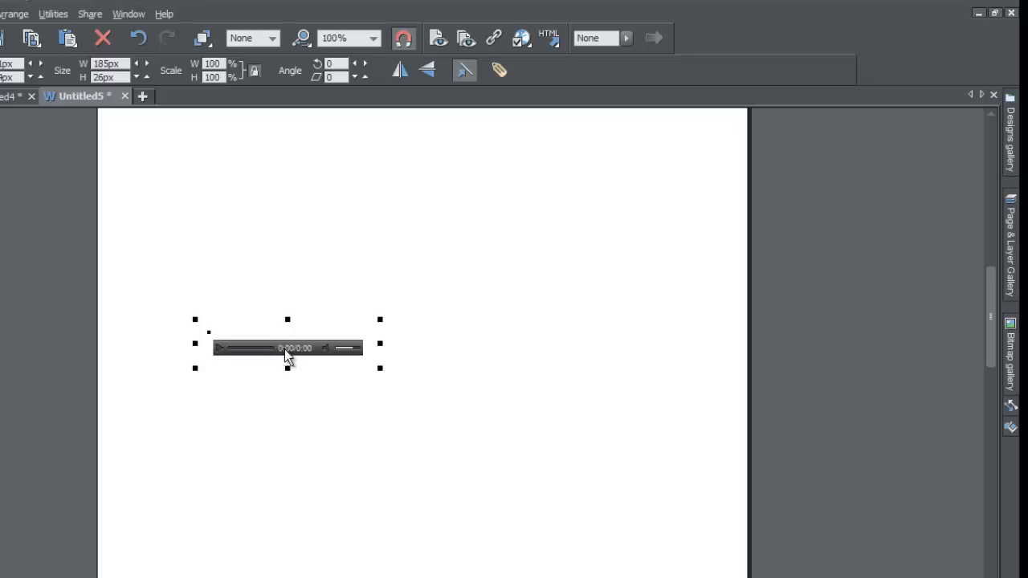
pyautogui.moveTo(302, 356)
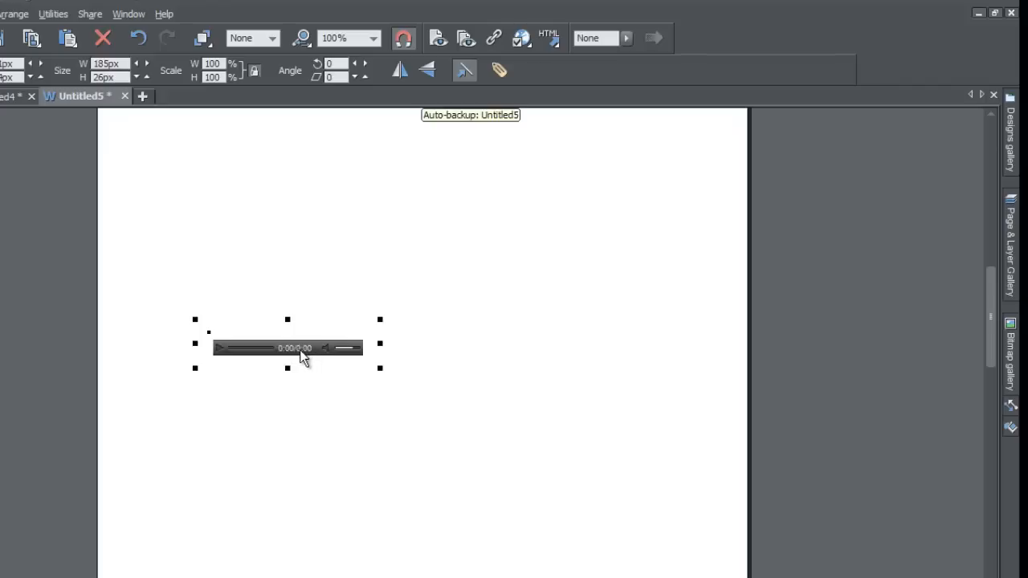
pyautogui.moveTo(359, 358)
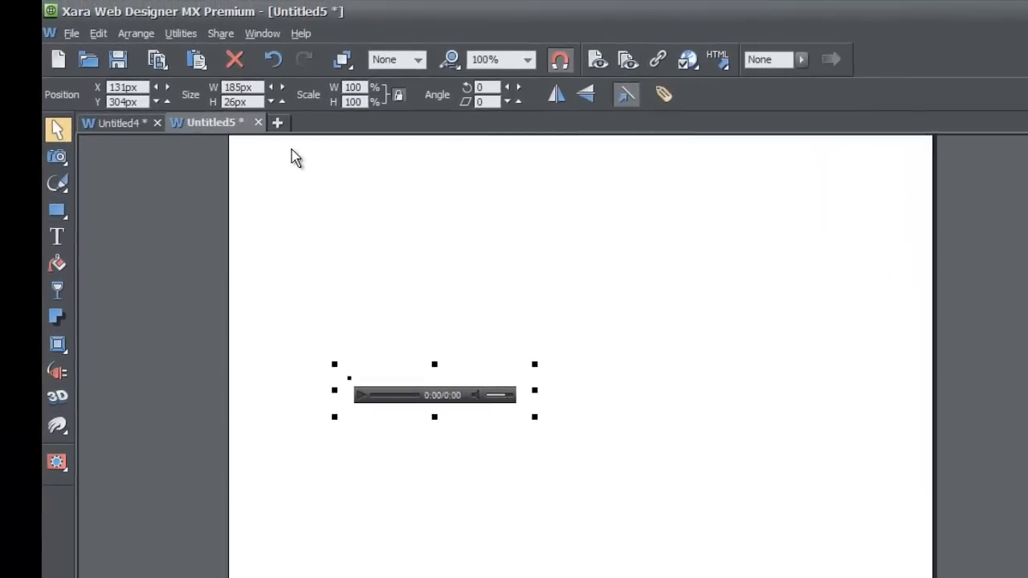
# Run File > Preview website and close the MAGIX MP3 Player compatibility notice.
pyautogui.click(71, 32)
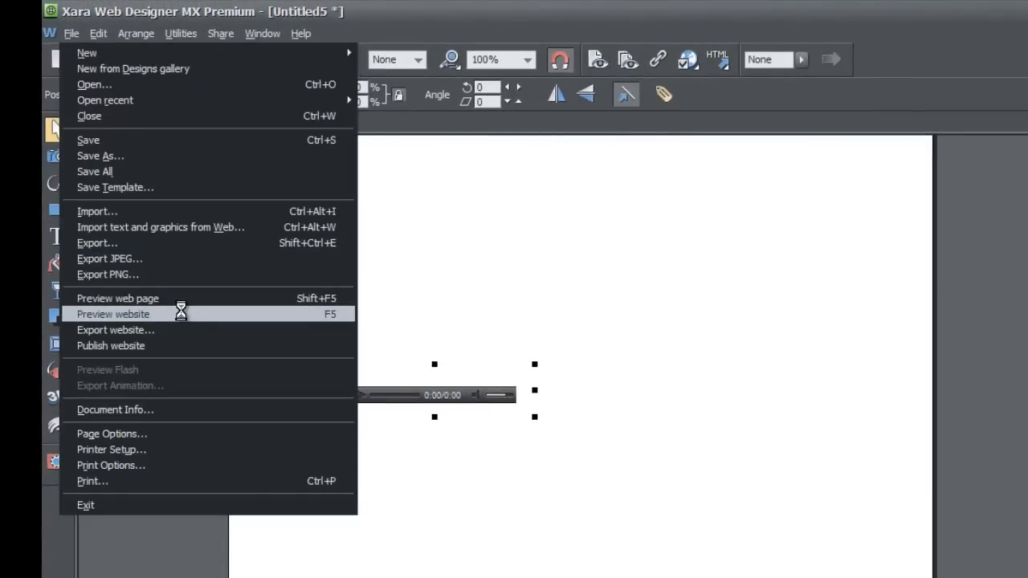
pyautogui.click(113, 313)
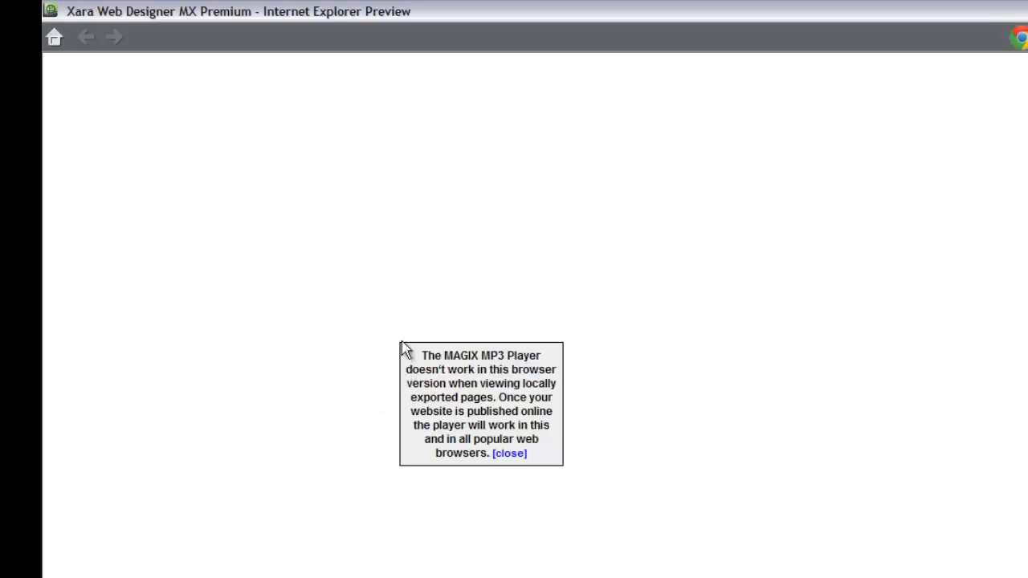
pyautogui.moveTo(404, 359)
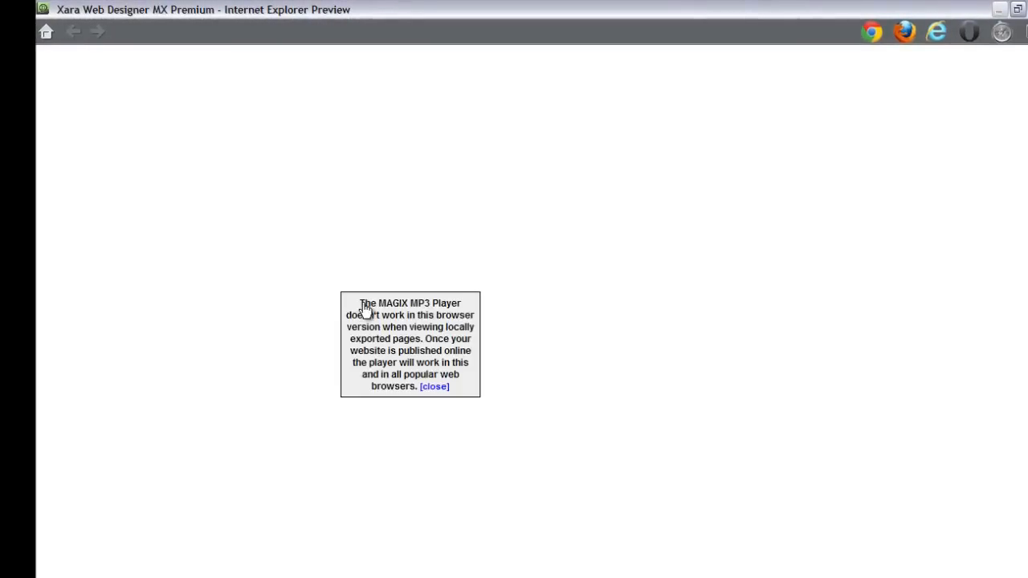
pyautogui.click(433, 386)
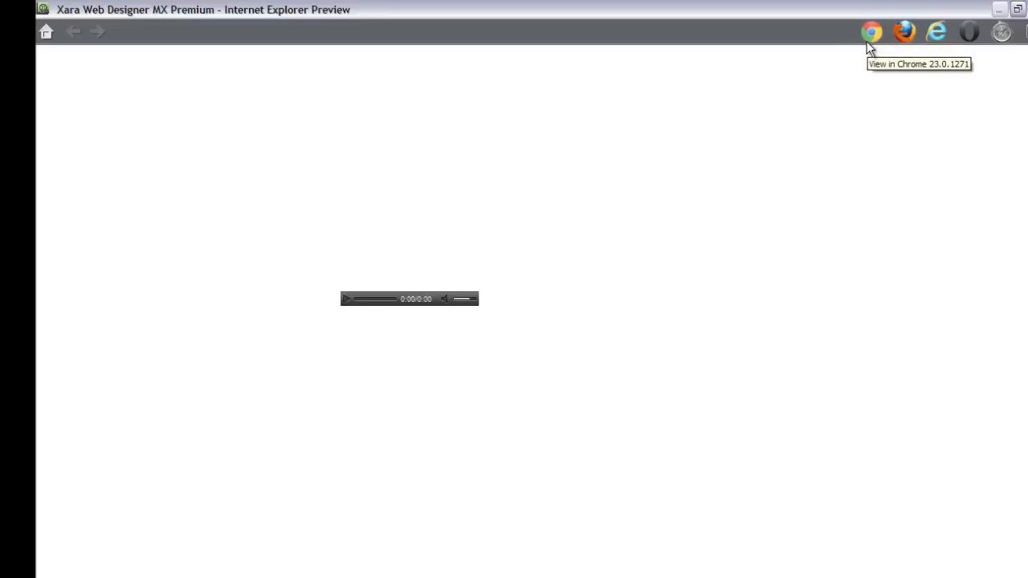
# Send the preview to Chrome via the 'View in Chrome' toolbar icon.
pyautogui.click(871, 32)
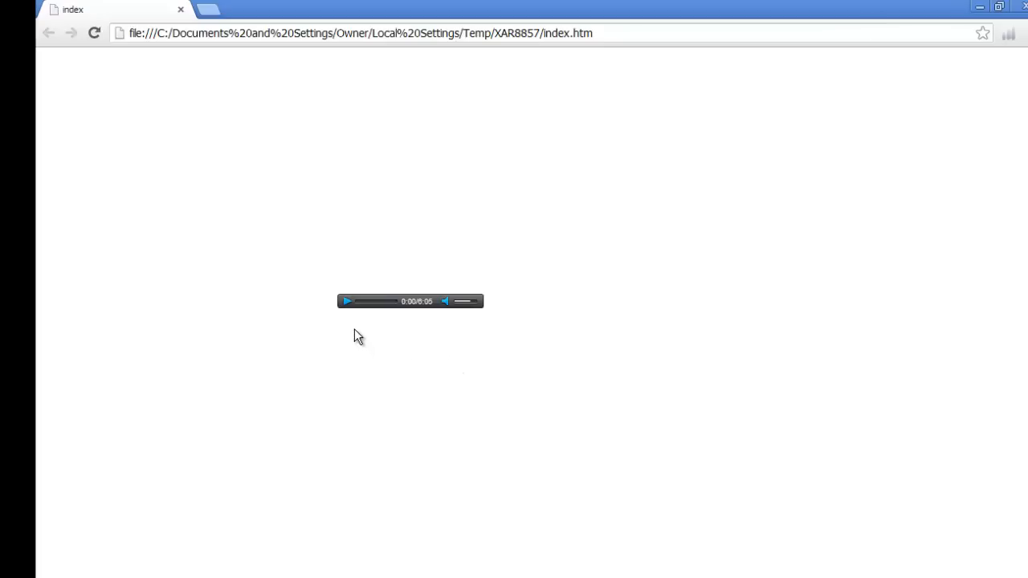
pyautogui.moveTo(389, 324)
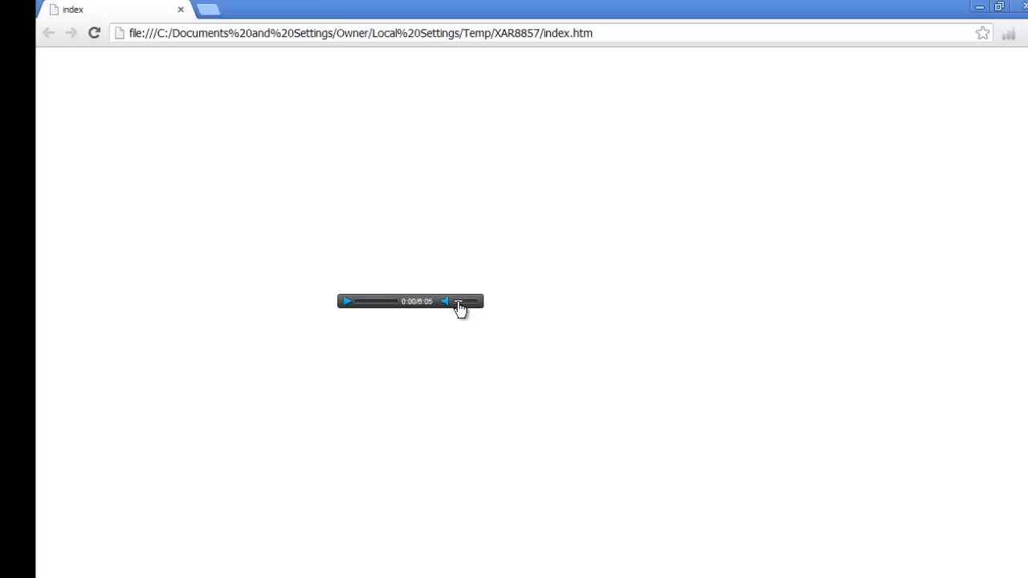
pyautogui.moveTo(472, 305)
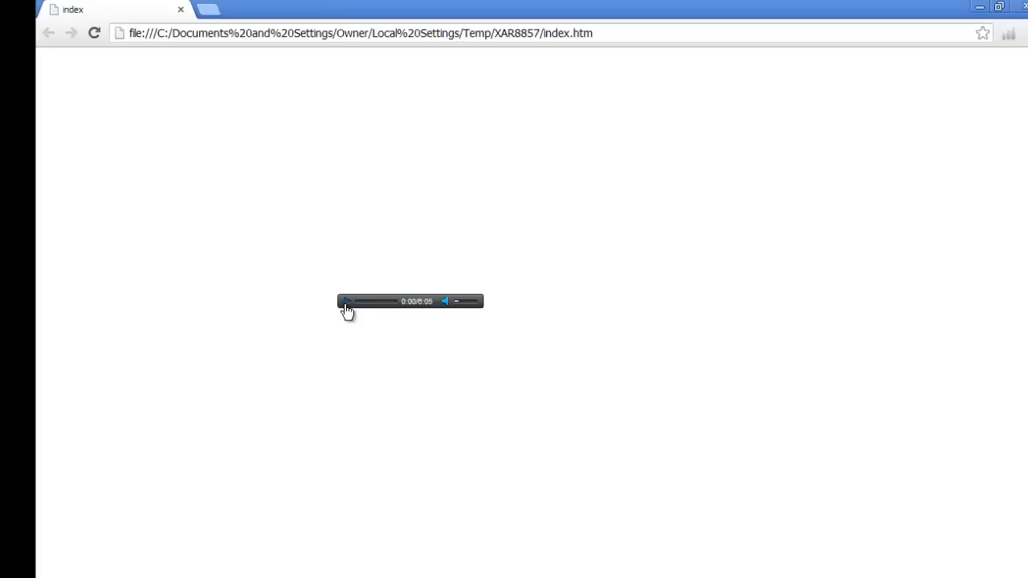
# Play the track in the page's MP3 player to about 52 seconds, then pause it.
pyautogui.click(346, 302)
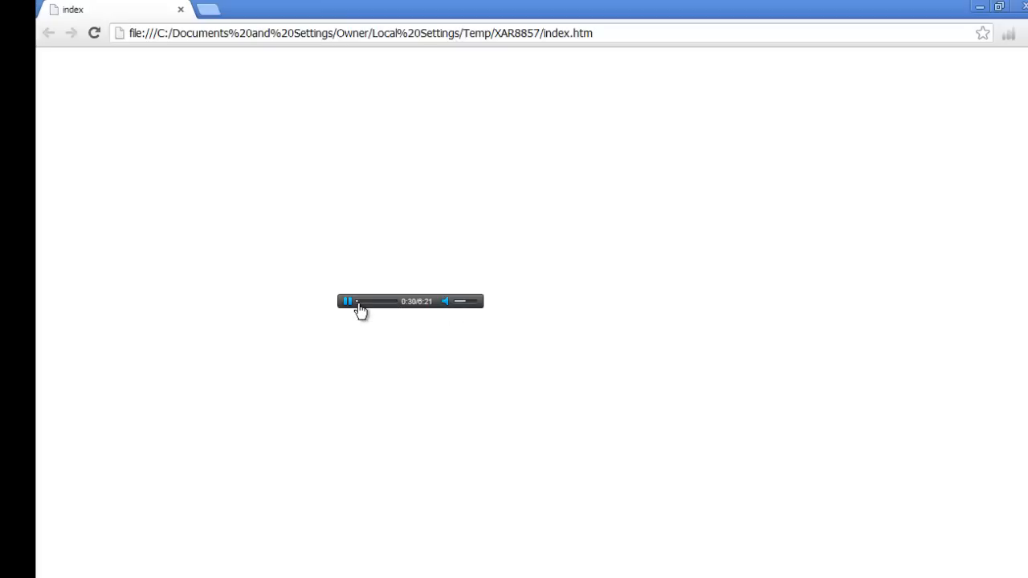
pyautogui.moveTo(370, 307)
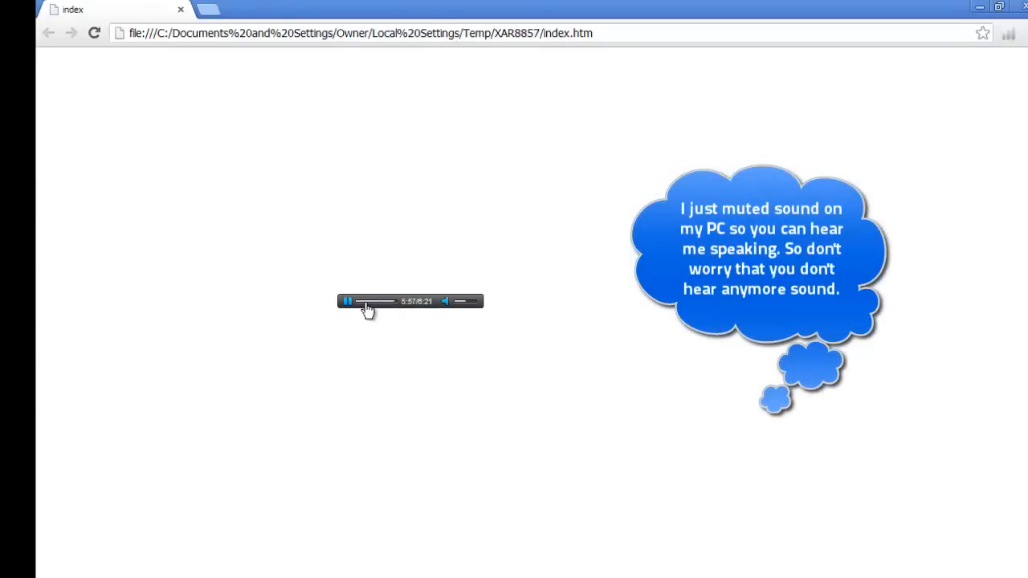
pyautogui.click(360, 302)
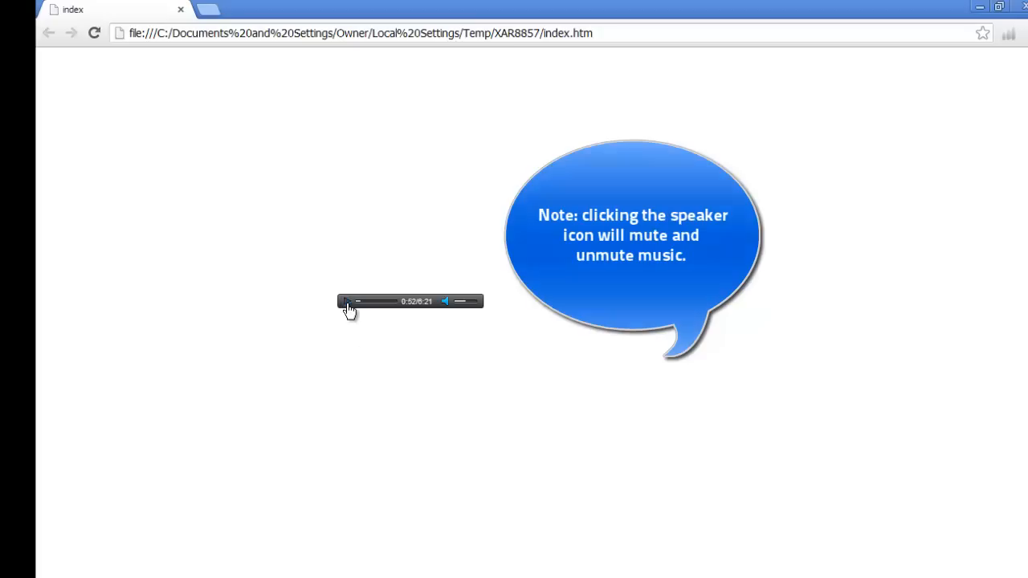
pyautogui.click(347, 302)
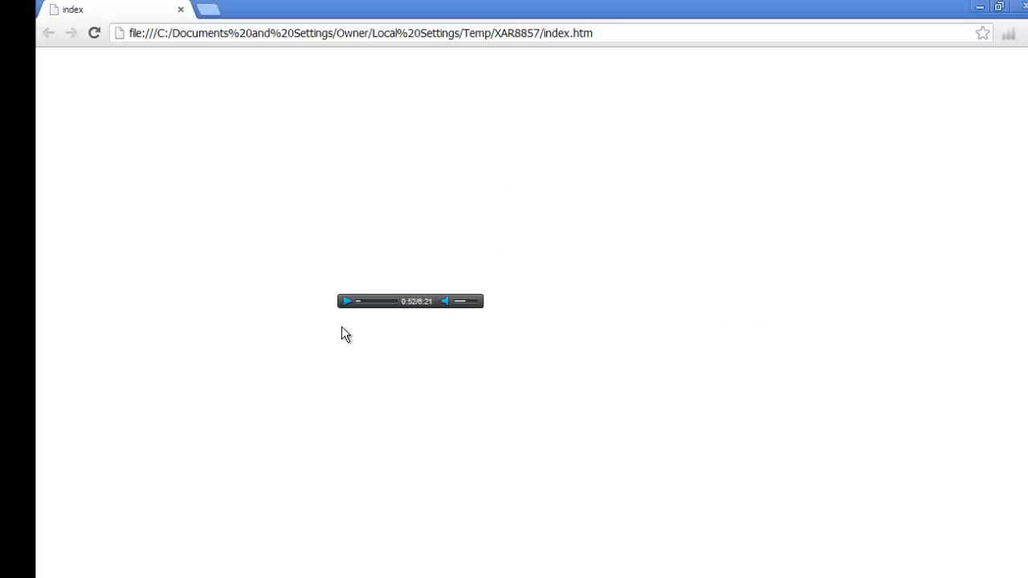
# Restart the track in the MP3 player so it plays again from the beginning.
pyautogui.click(347, 302)
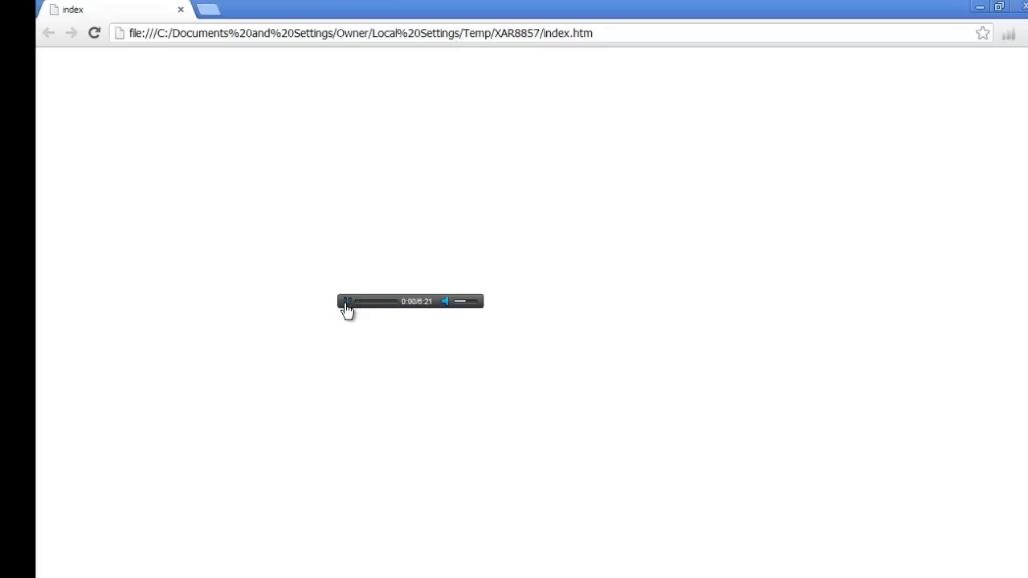
pyautogui.click(347, 302)
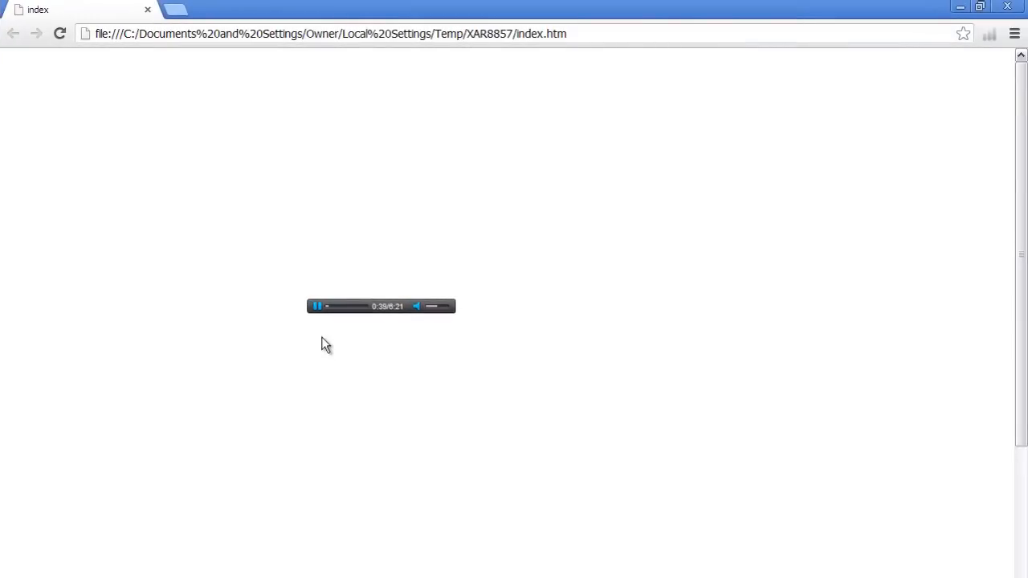
pyautogui.moveTo(832, 42)
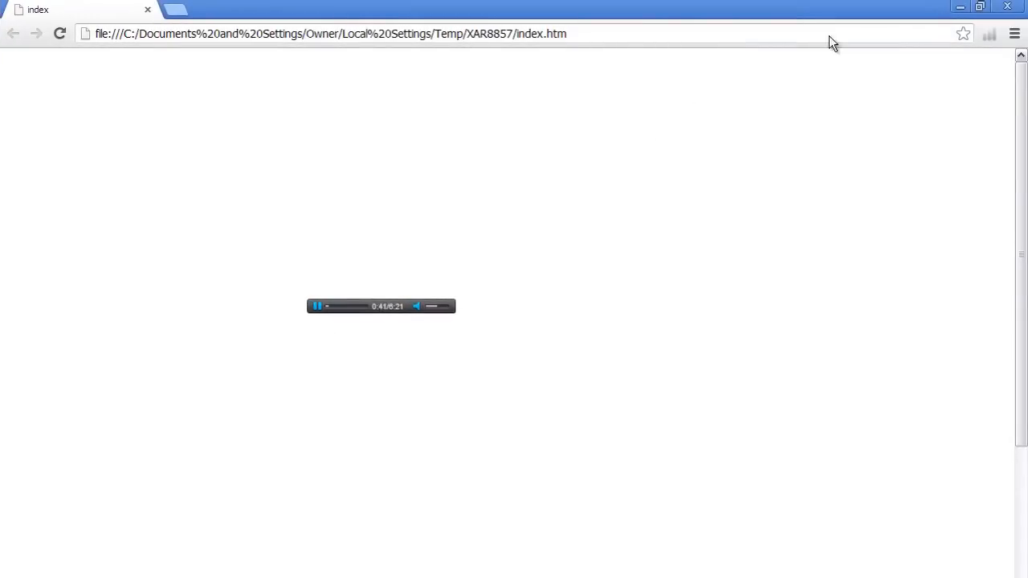